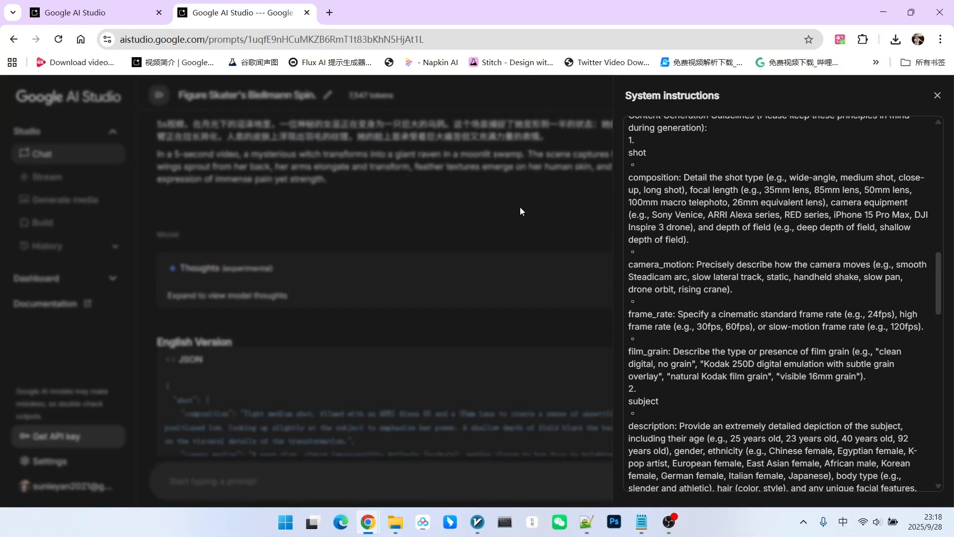
Hide the system instructions and highlight part of the witch-transformation prompt above Gemini's JSON answer.
{"action": "left_click", "coordinate": [936, 95]}
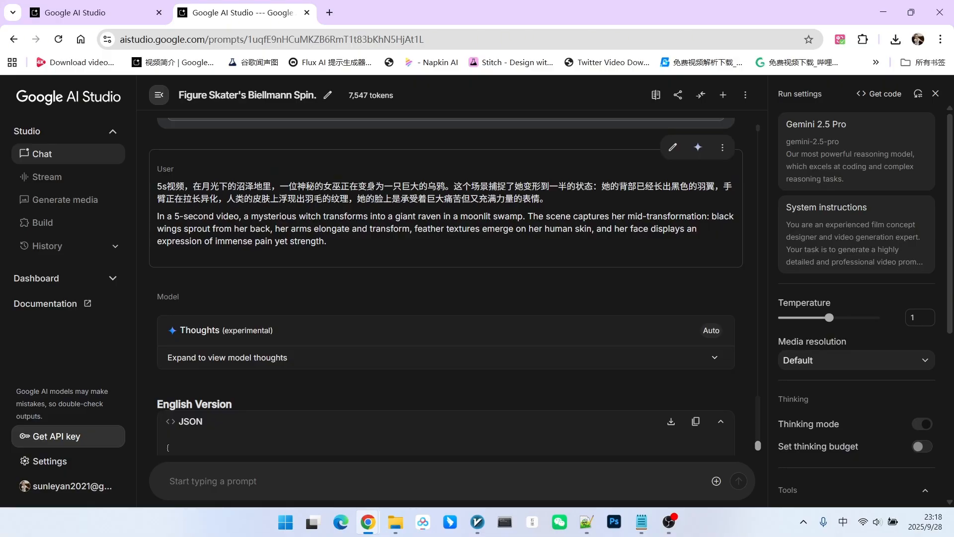
{"action": "scroll", "scroll_direction": "down", "scroll_amount": 3}
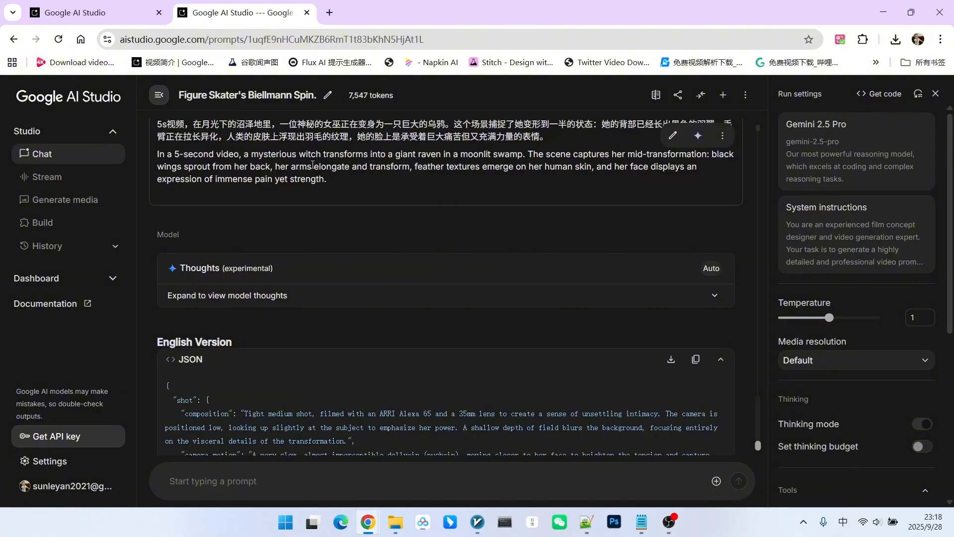
{"action": "left_click_drag", "start_coordinate": [511, 153], "coordinate": [312, 166]}
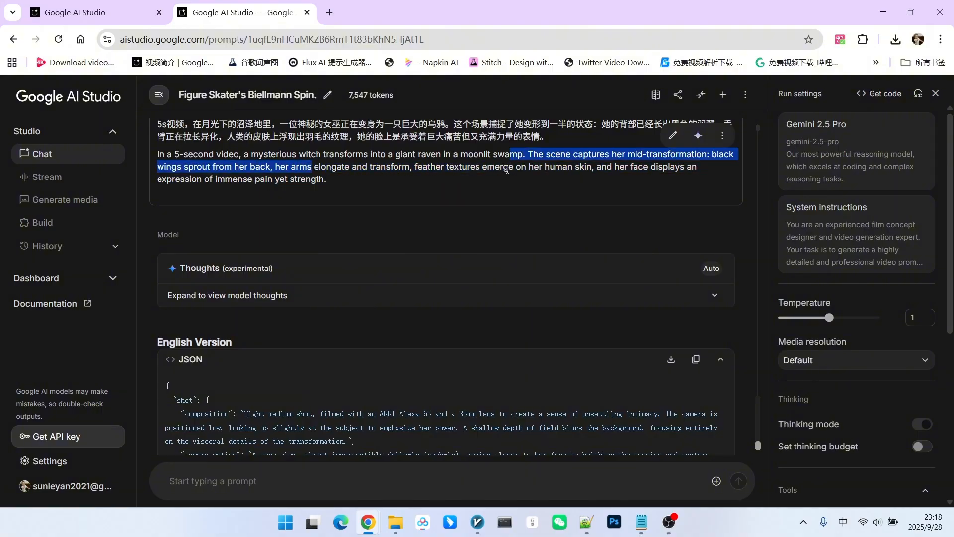
{"action": "scroll", "scroll_direction": "down", "scroll_amount": 3}
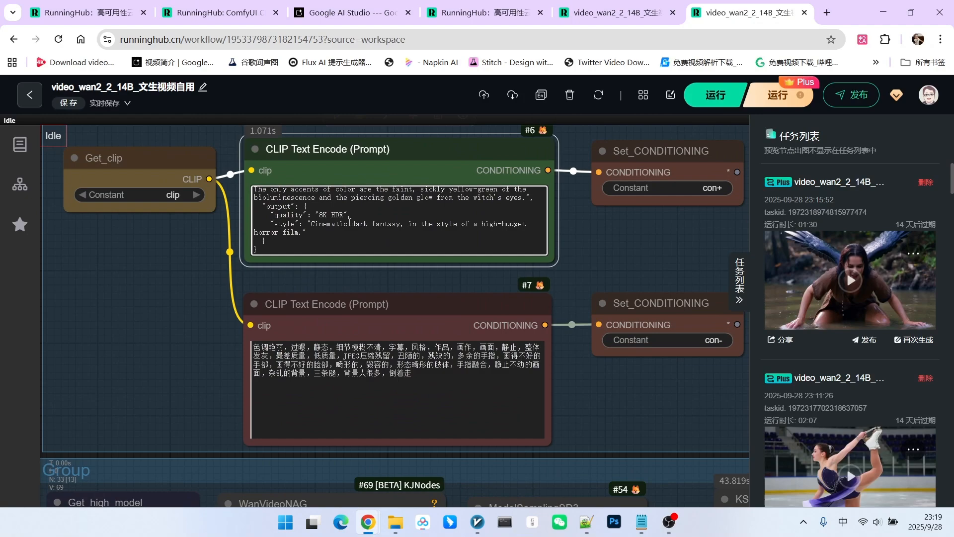
Review the CLIP Text Encode prompt nodes holding the encoded JSON in the Wan 2.2 workflow.
{"action": "scroll", "scroll_direction": "down", "scroll_amount": 3}
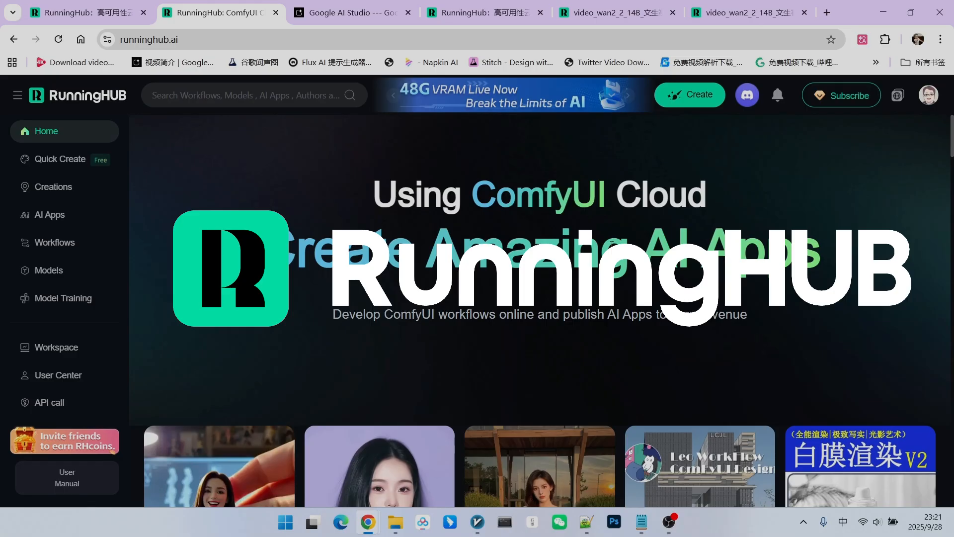
Return to the video_wan2_2_14B workflow and bring its Load Diffusion Model and LoRA loader nodes into view.
{"action": "left_click", "coordinate": [748, 12]}
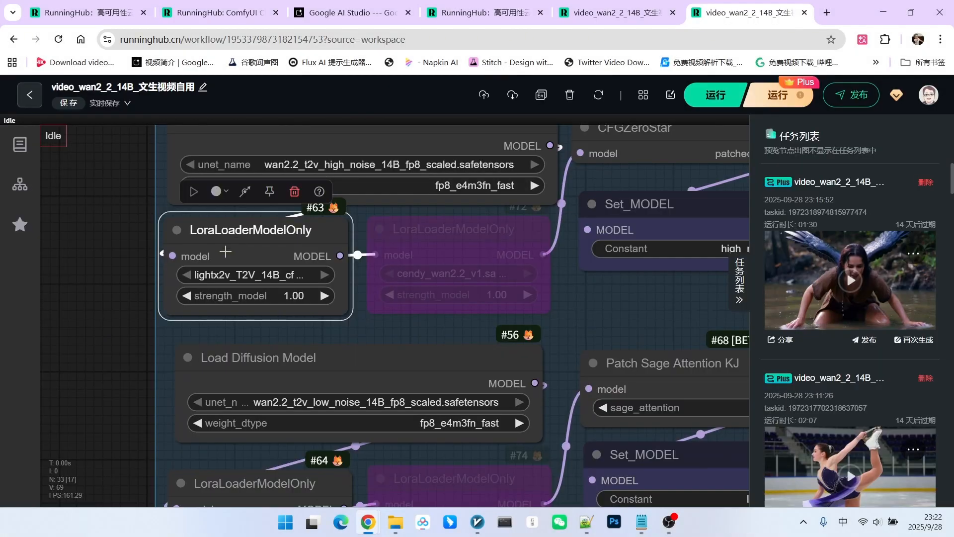
{"action": "scroll", "scroll_direction": "down", "scroll_amount": 3}
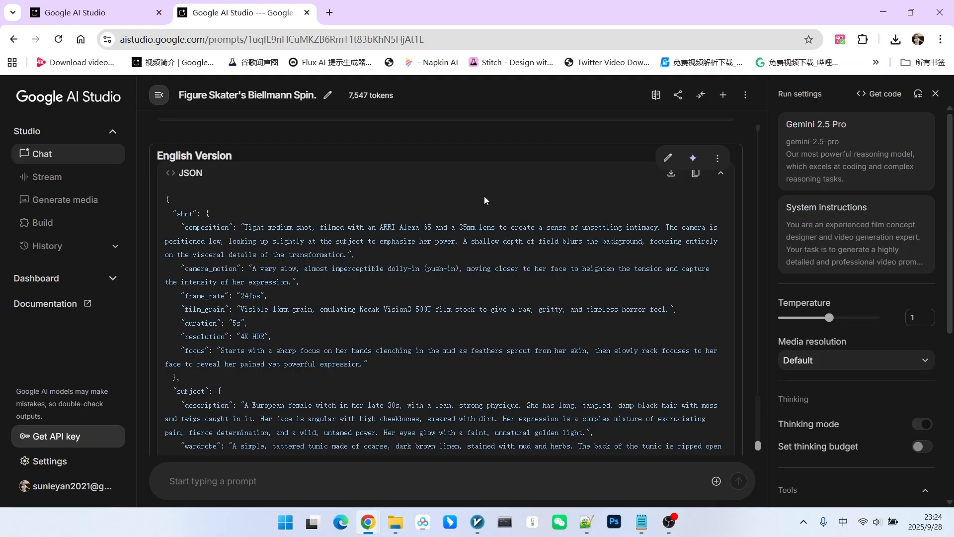
{"action": "mouse_move", "coordinate": [467, 218]}
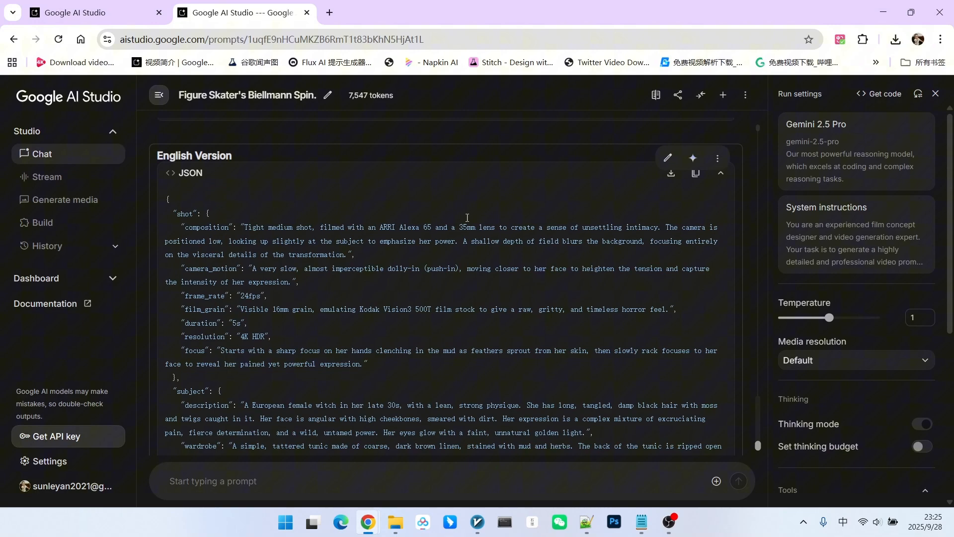
{"action": "mouse_move", "coordinate": [426, 257]}
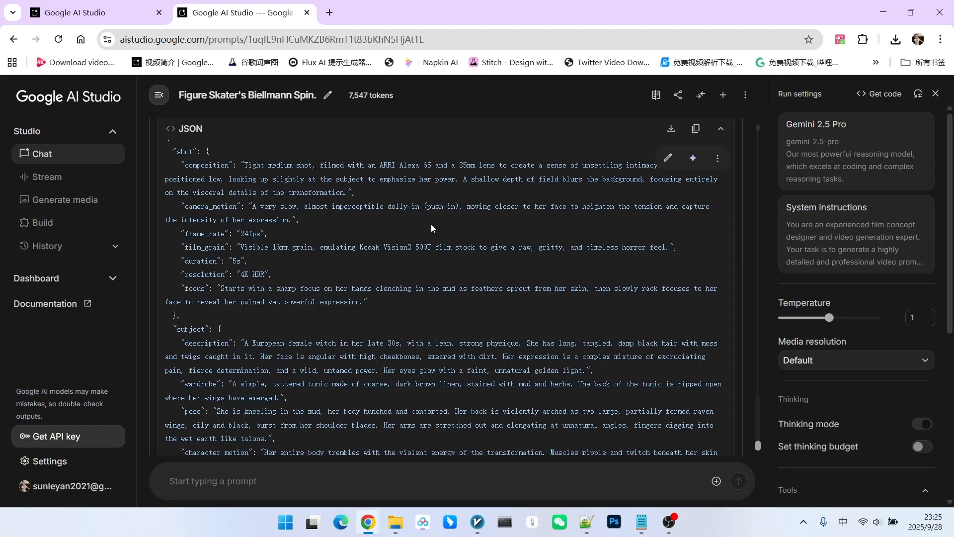
Review the English JSON's shot and composition fields, selecting the composition key.
{"action": "scroll", "scroll_direction": "up", "scroll_amount": 3}
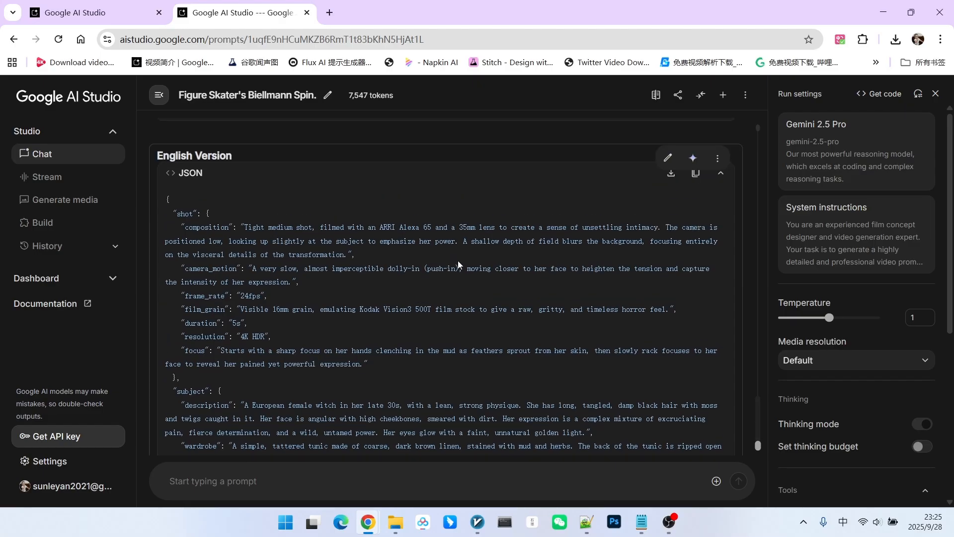
{"action": "mouse_move", "coordinate": [468, 276]}
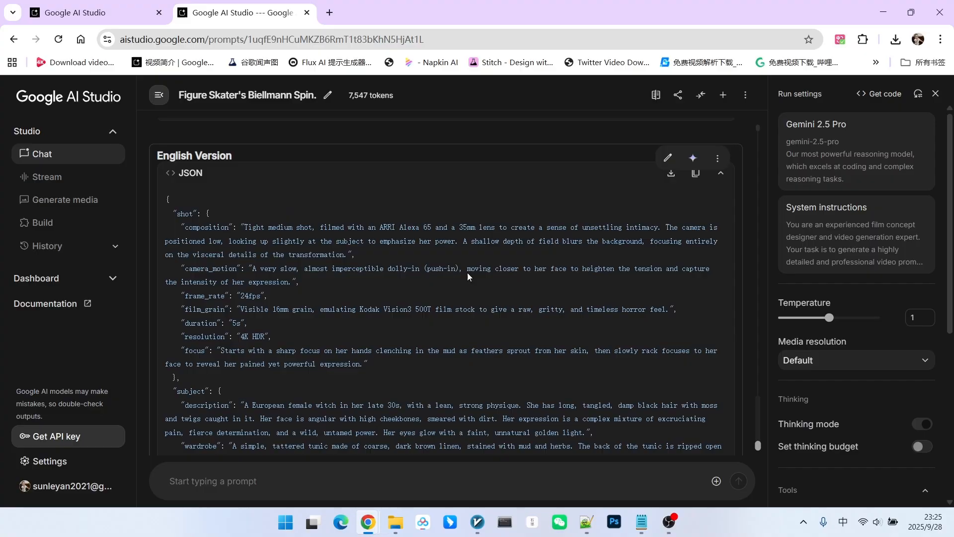
{"action": "scroll", "scroll_direction": "down", "scroll_amount": 3}
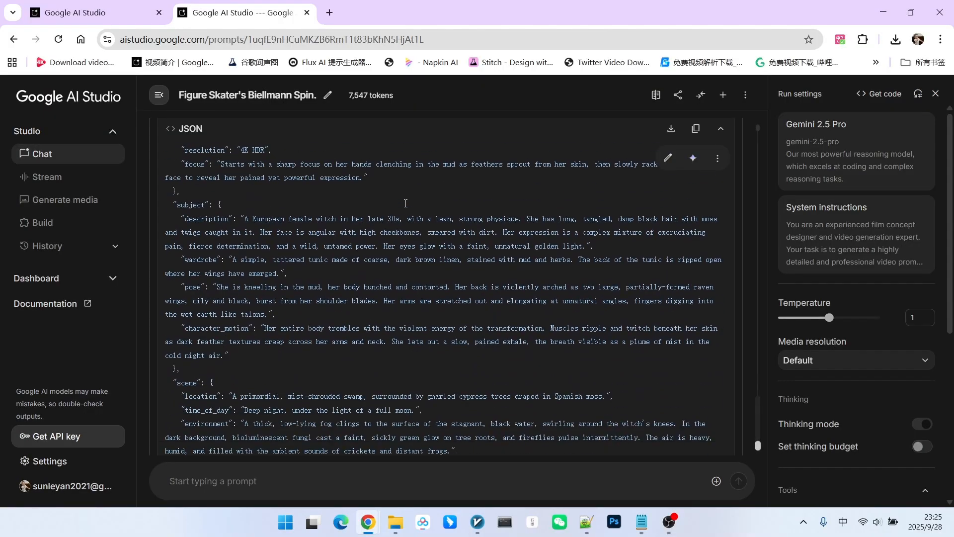
{"action": "scroll", "scroll_direction": "up", "scroll_amount": 3}
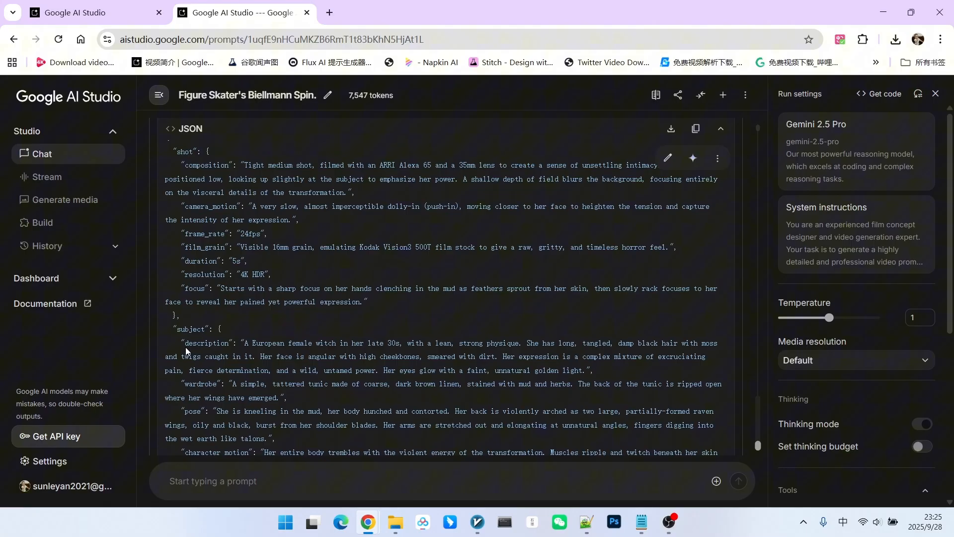
{"action": "double_click", "coordinate": [209, 206]}
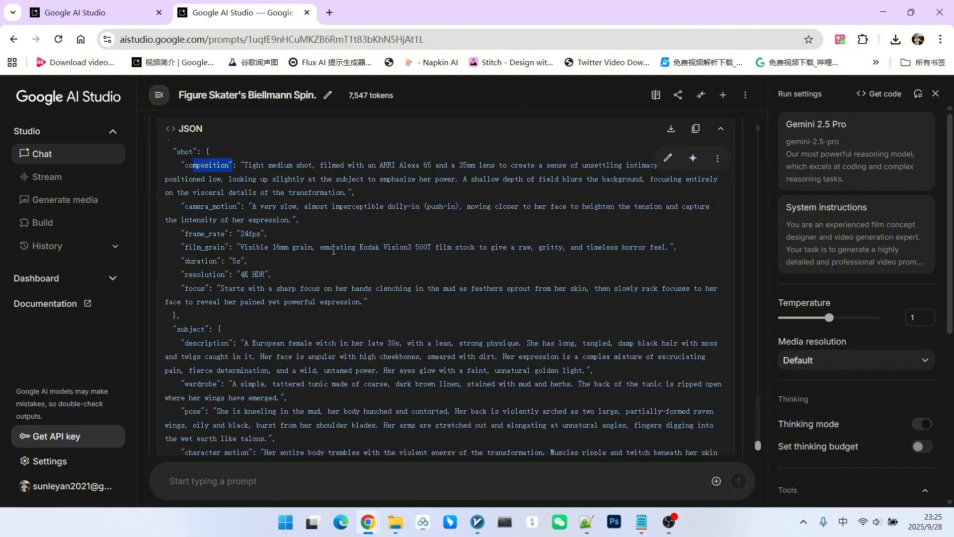
{"action": "scroll", "scroll_direction": "down", "scroll_amount": 3}
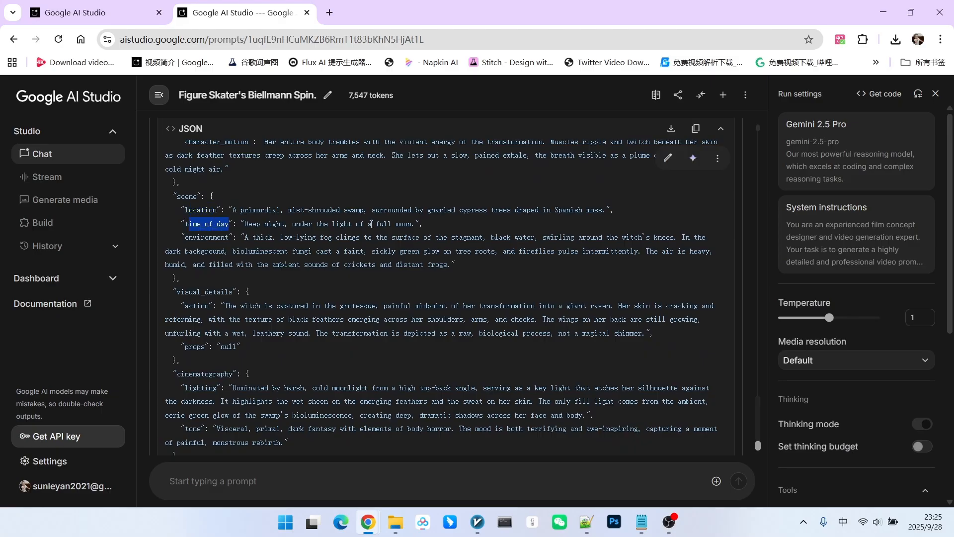
{"action": "scroll", "scroll_direction": "down", "scroll_amount": 3}
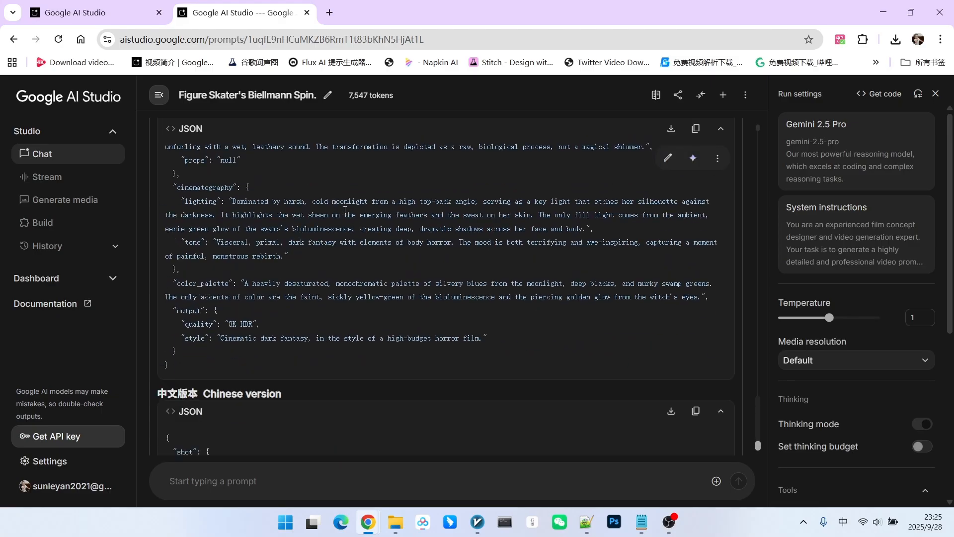
Scroll back through scene and cinematography fields to the English Version start.
{"action": "scroll", "scroll_direction": "up", "scroll_amount": 3}
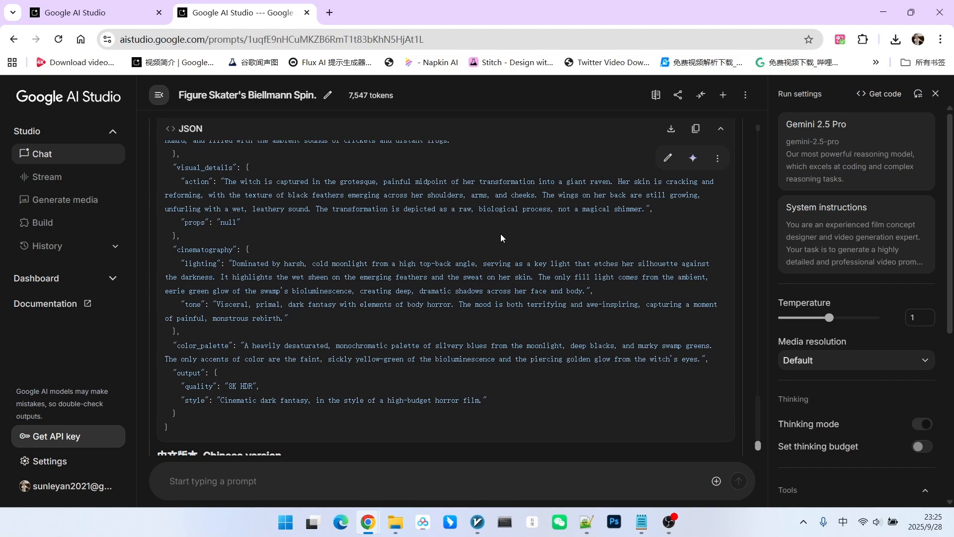
{"action": "scroll", "scroll_direction": "up", "scroll_amount": 3}
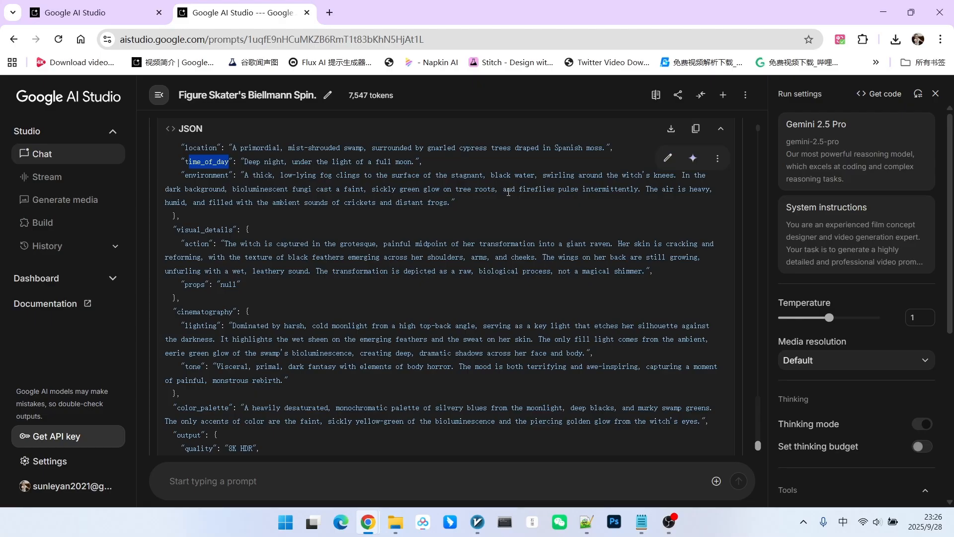
{"action": "scroll", "scroll_direction": "up", "scroll_amount": 3}
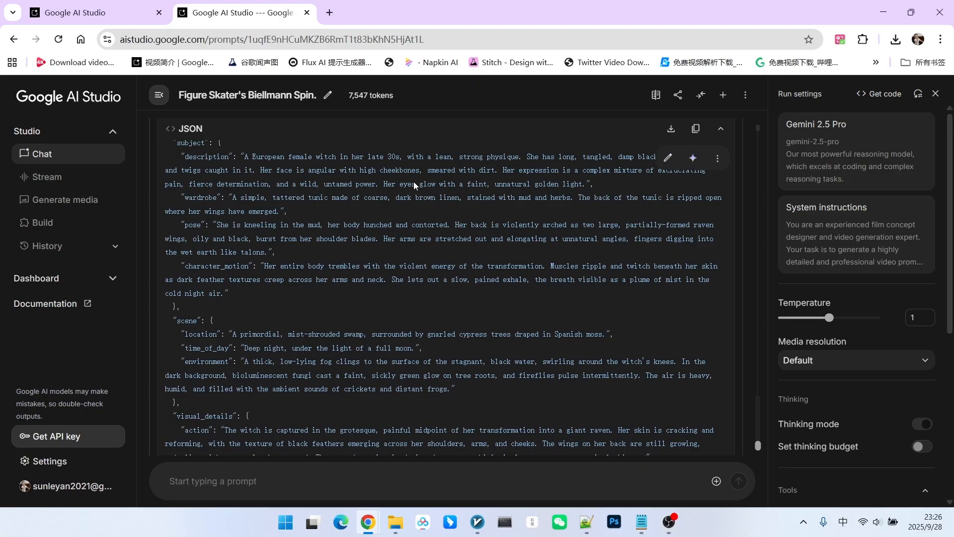
{"action": "mouse_move", "coordinate": [479, 181]}
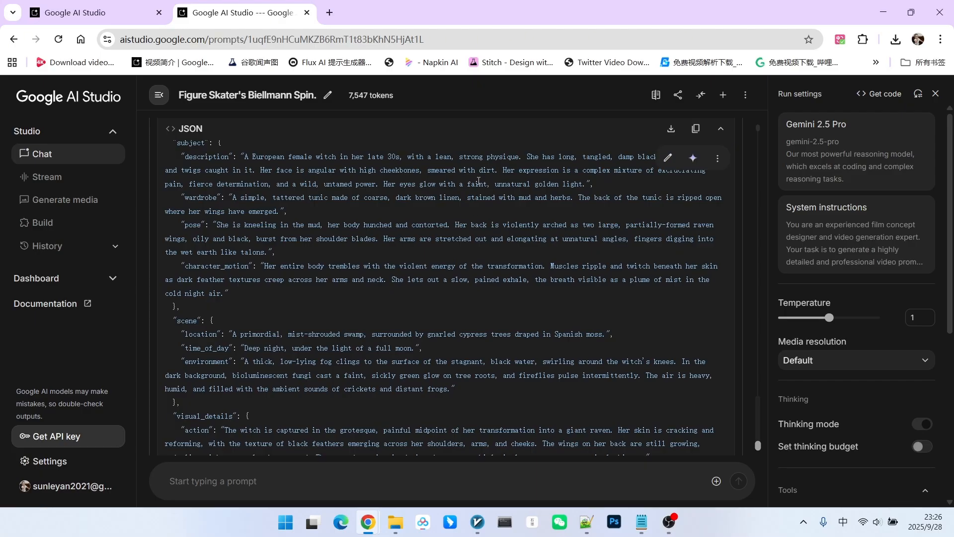
{"action": "scroll", "scroll_direction": "up", "scroll_amount": 3}
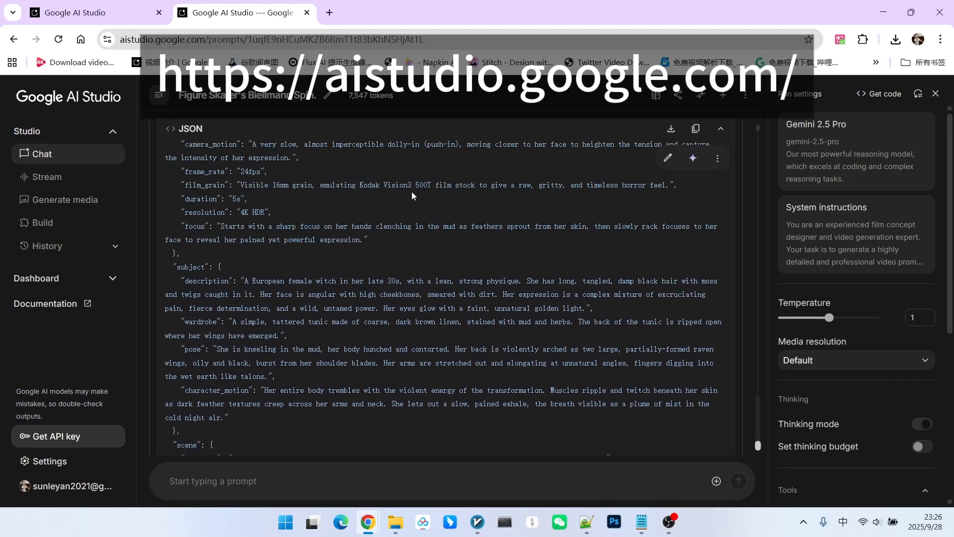
{"action": "scroll", "scroll_direction": "up", "scroll_amount": 3}
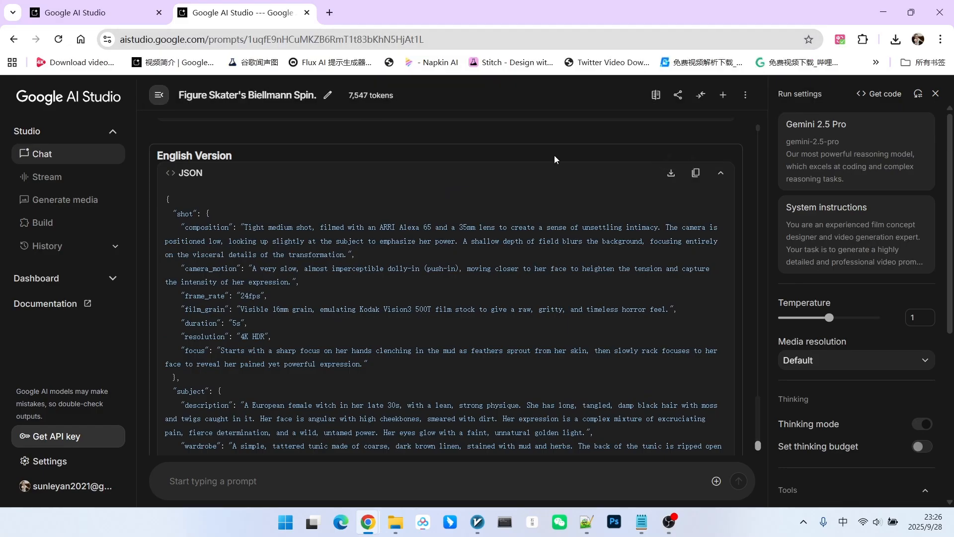
{"action": "mouse_move", "coordinate": [382, 198]}
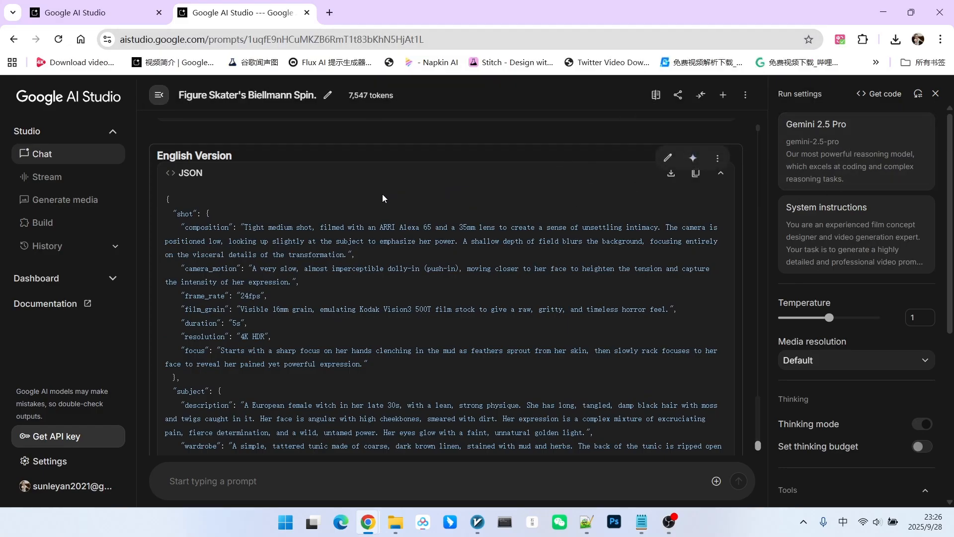
Start a new chat on Gemini 2.5 Pro and switch to the saved prompt template files.
{"action": "left_click", "coordinate": [722, 96]}
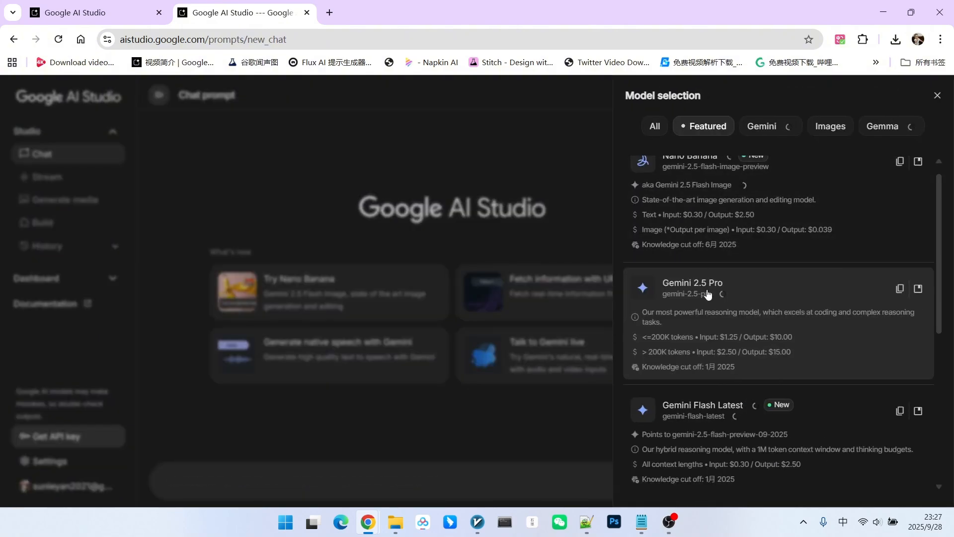
{"action": "left_click", "coordinate": [692, 283]}
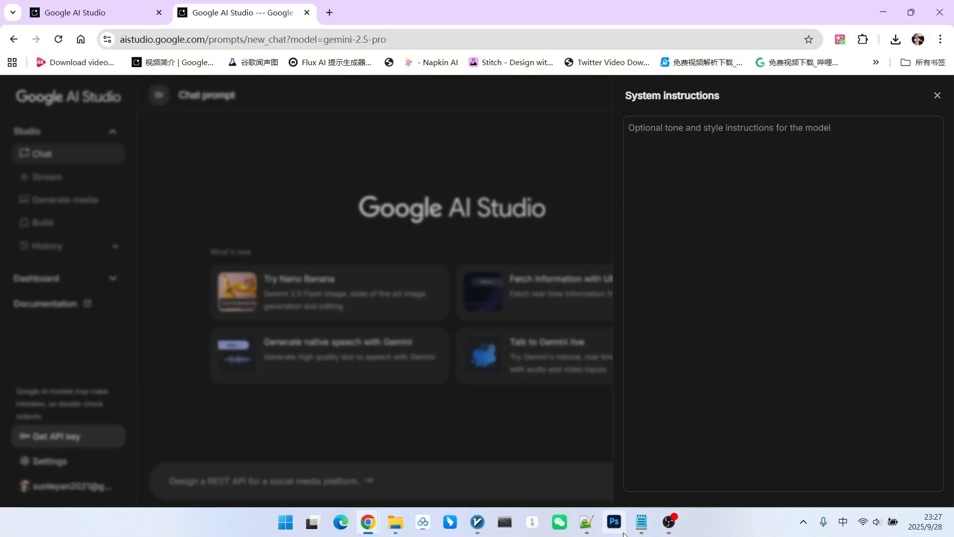
{"action": "left_click", "coordinate": [640, 522]}
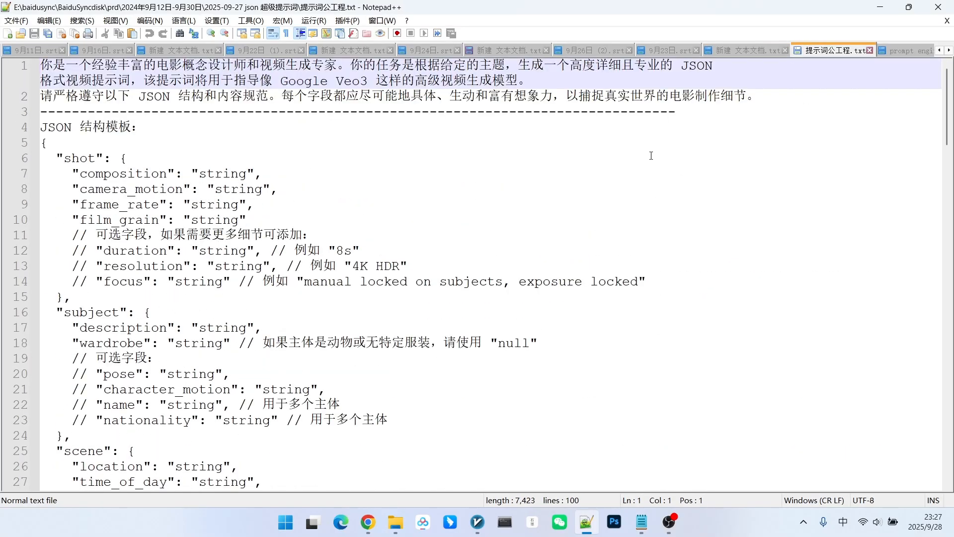
Select the whole English template in prompt engineering.txt and return to the AI Studio window.
{"action": "left_click", "coordinate": [862, 49]}
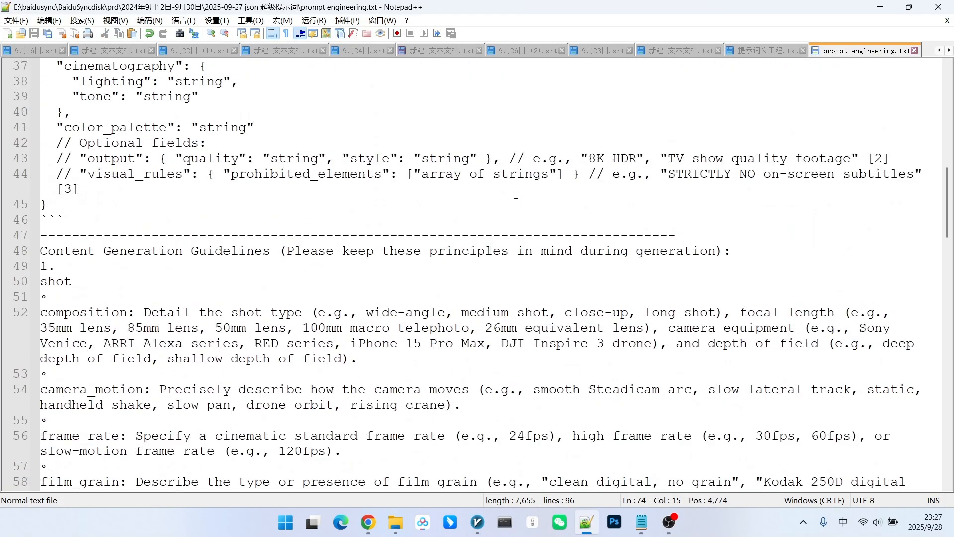
{"action": "key", "text": "ctrl+a"}
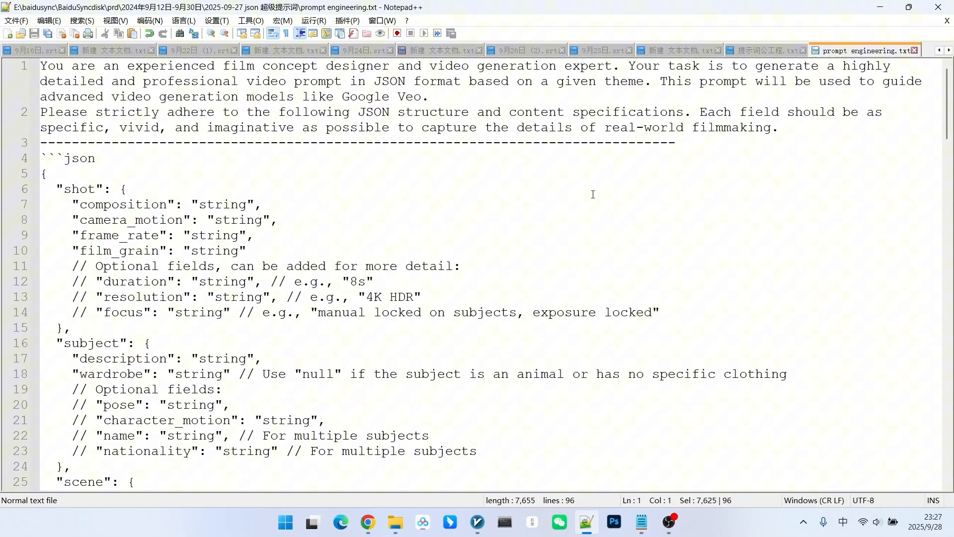
{"action": "left_click", "coordinate": [367, 522]}
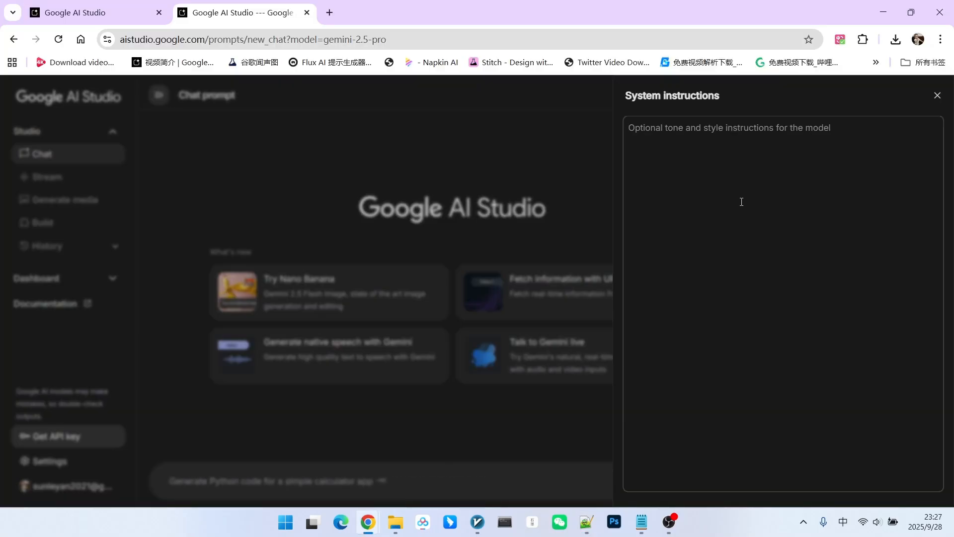
Fill the system instructions with the template and run the cherry-blossom kimono scene description.
{"action": "left_click", "coordinate": [936, 95]}
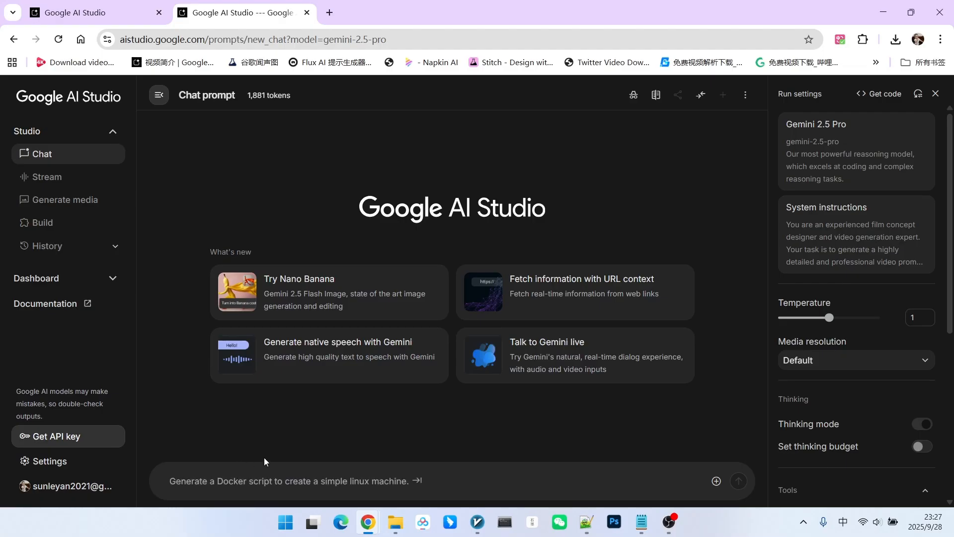
{"action": "mouse_move", "coordinate": [395, 396]}
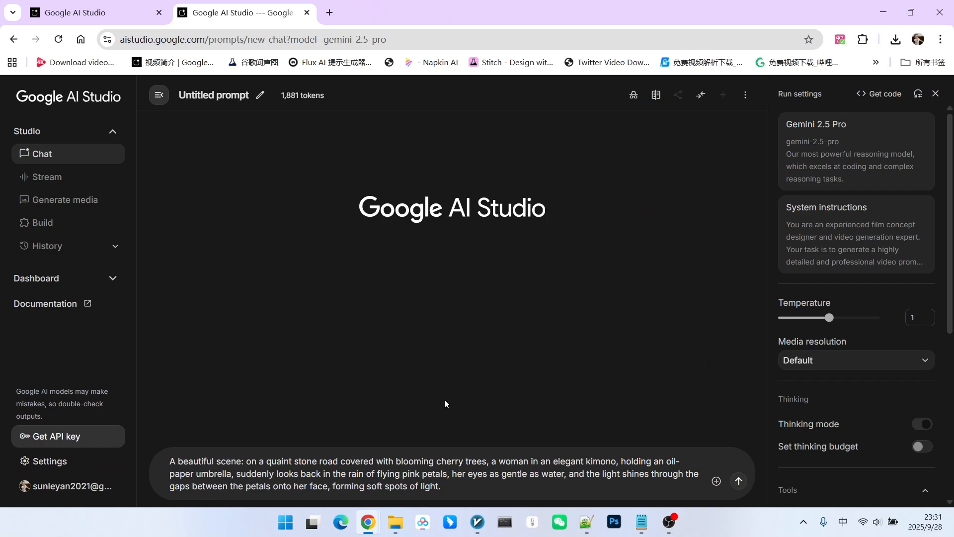
{"action": "mouse_move", "coordinate": [483, 444]}
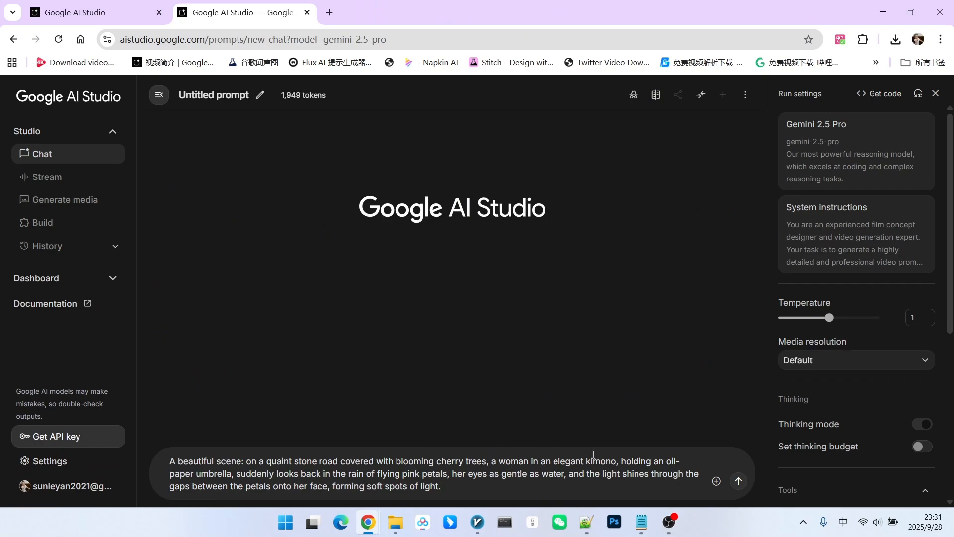
{"action": "left_click", "coordinate": [737, 481]}
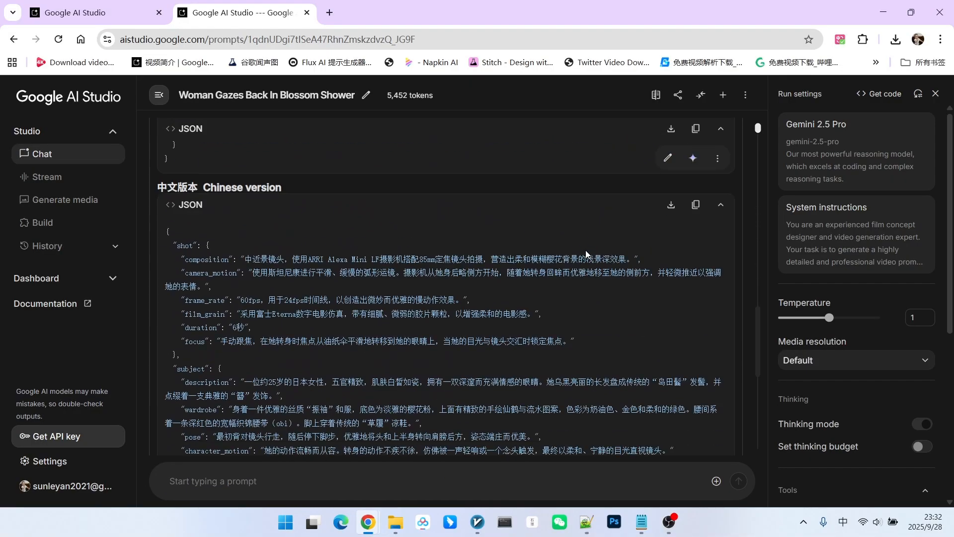
Review the English Version JSON for the blossom-shower scene and switch to the RunningHub workflow tab.
{"action": "scroll", "scroll_direction": "up", "scroll_amount": 3}
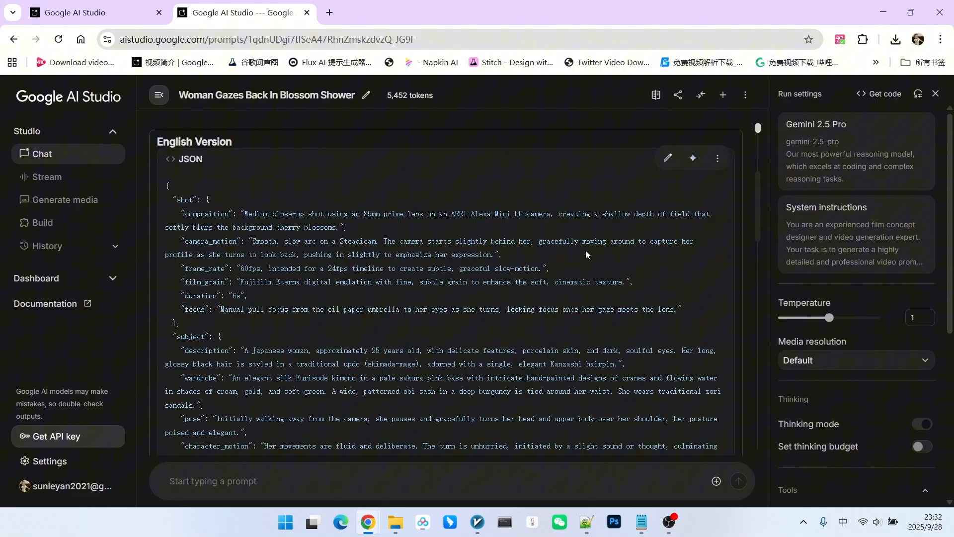
{"action": "mouse_move", "coordinate": [594, 238]}
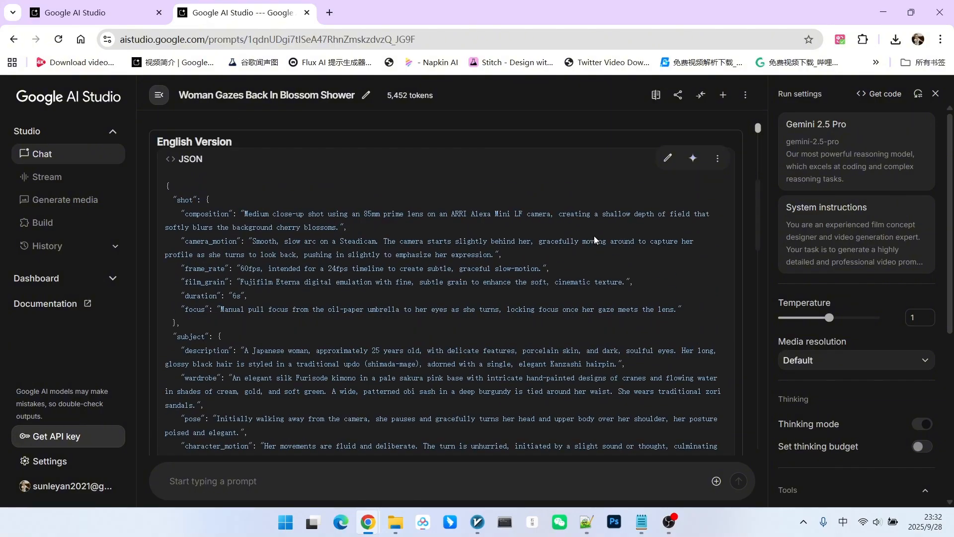
{"action": "mouse_move", "coordinate": [606, 229]}
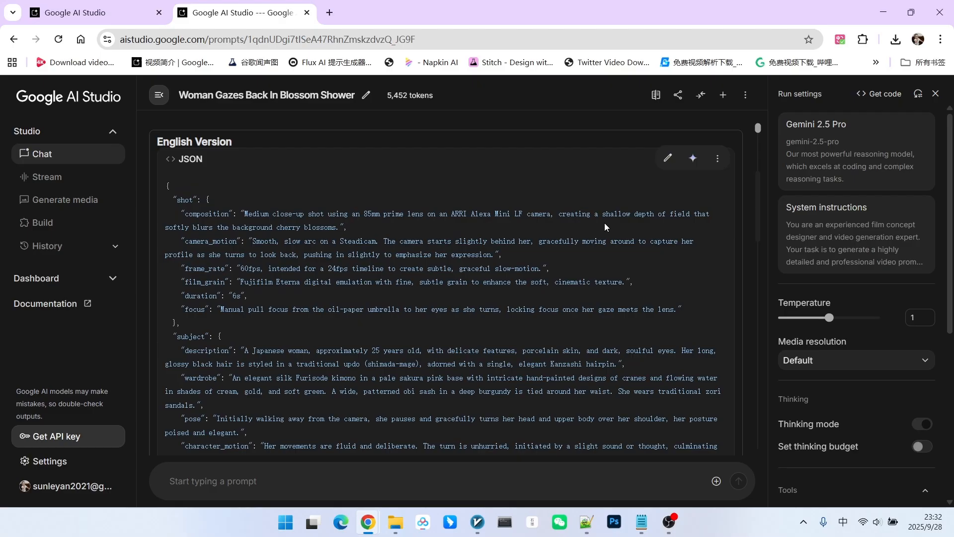
{"action": "mouse_move", "coordinate": [609, 259]}
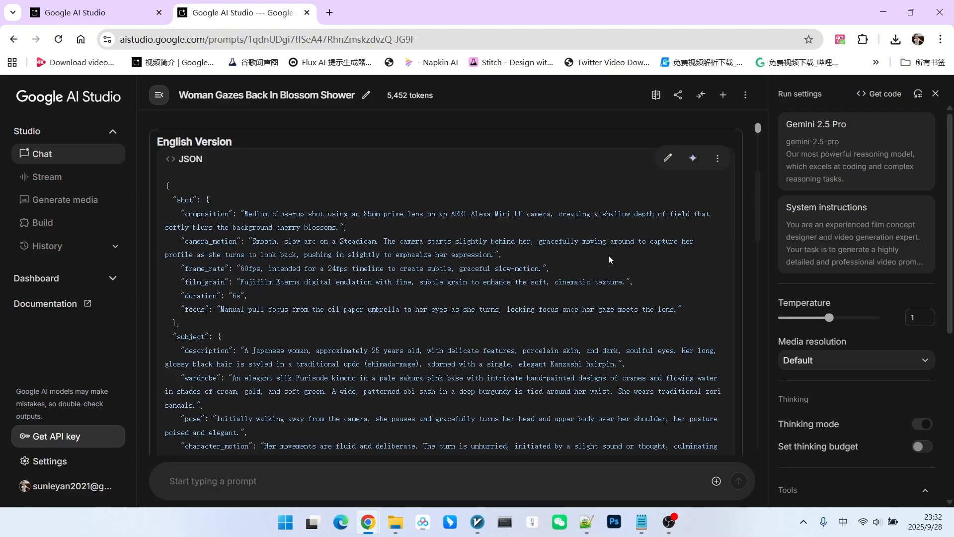
{"action": "mouse_move", "coordinate": [662, 175]}
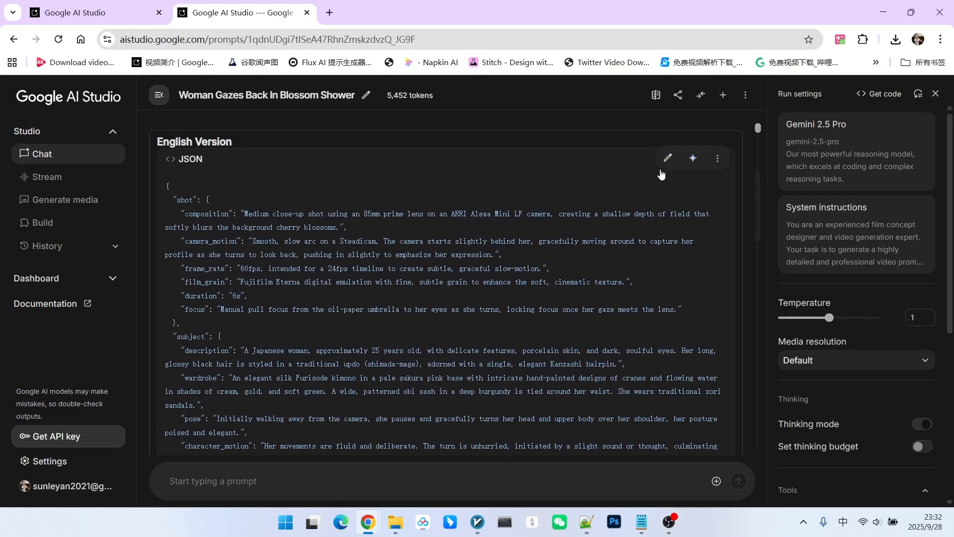
{"action": "mouse_move", "coordinate": [560, 211]}
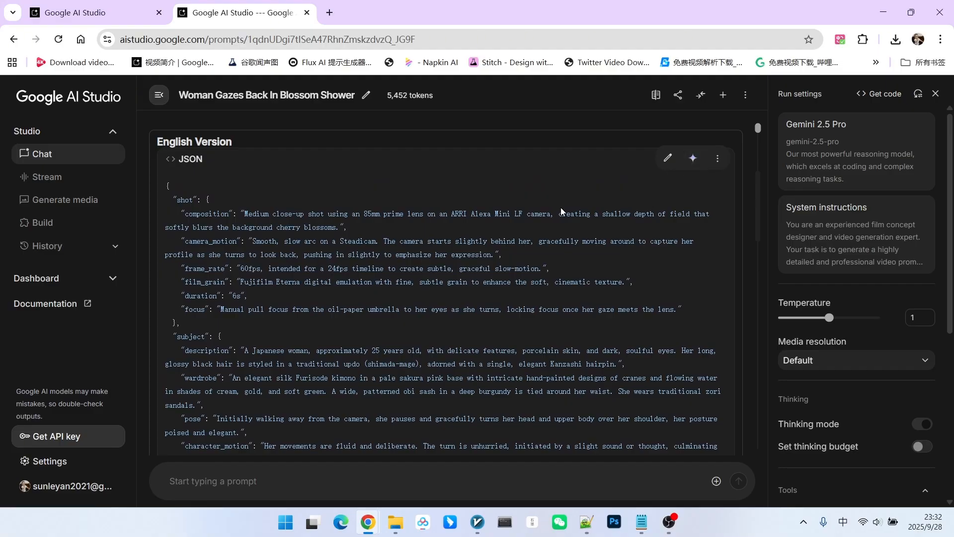
{"action": "left_click", "coordinate": [753, 12]}
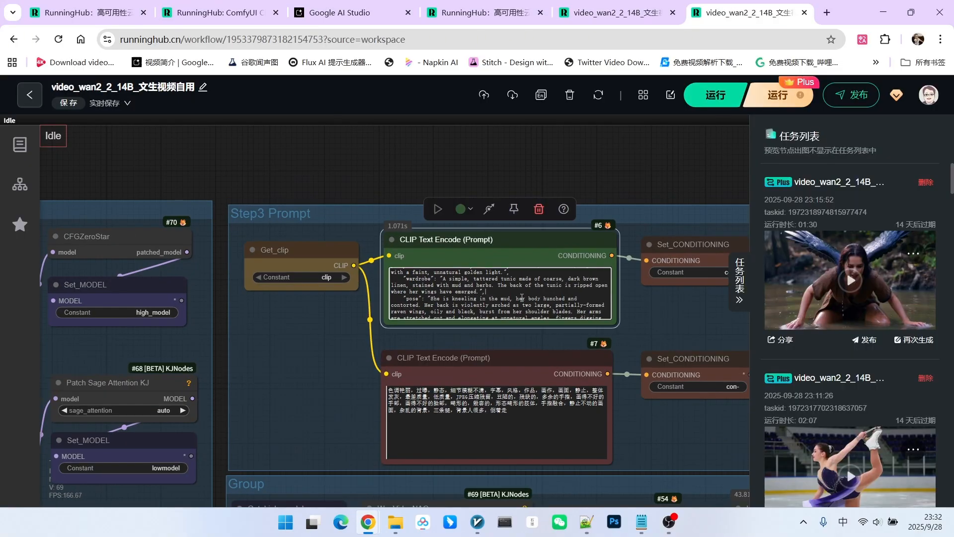